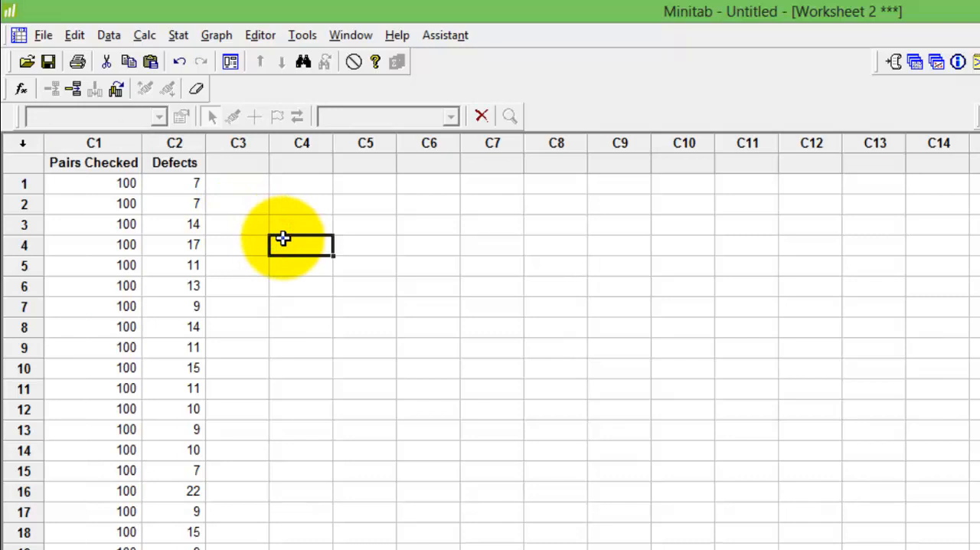
# Step: Select the worksheet cells holding the sample and Defects data
pyautogui.click(94, 182)
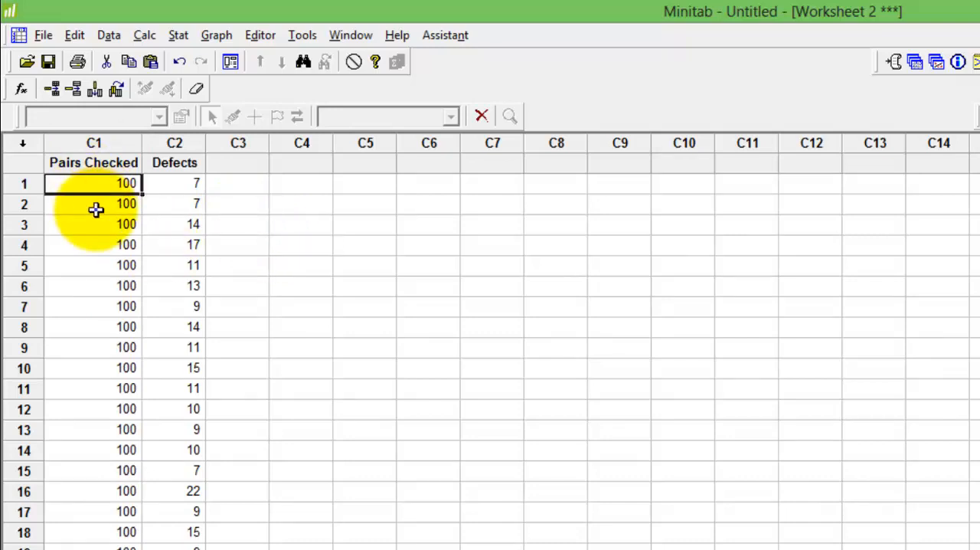
pyautogui.click(93, 245)
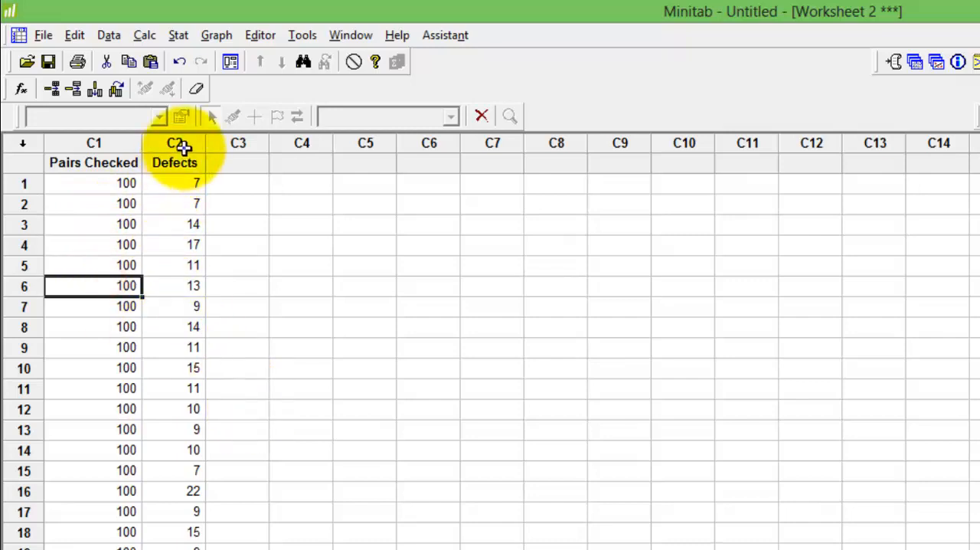
pyautogui.moveTo(432, 303)
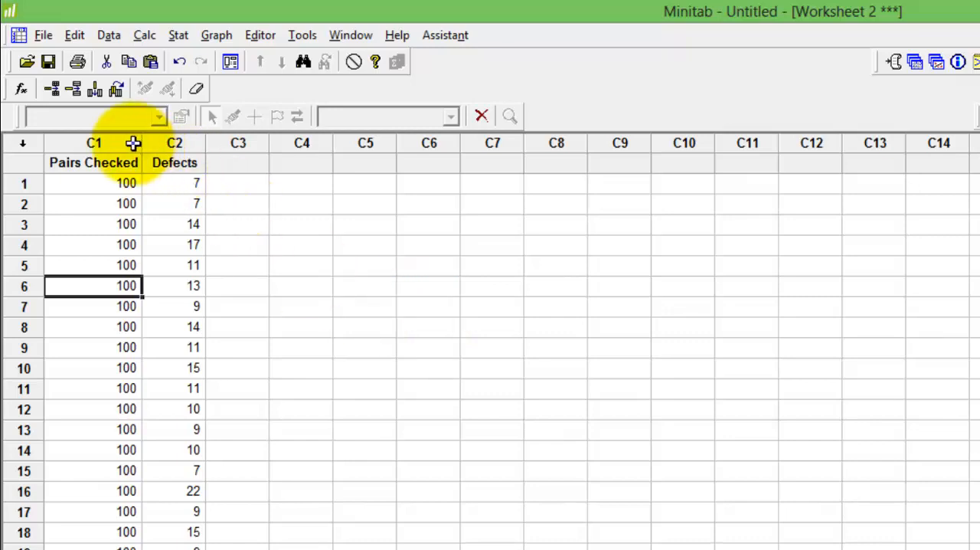
pyautogui.click(175, 144)
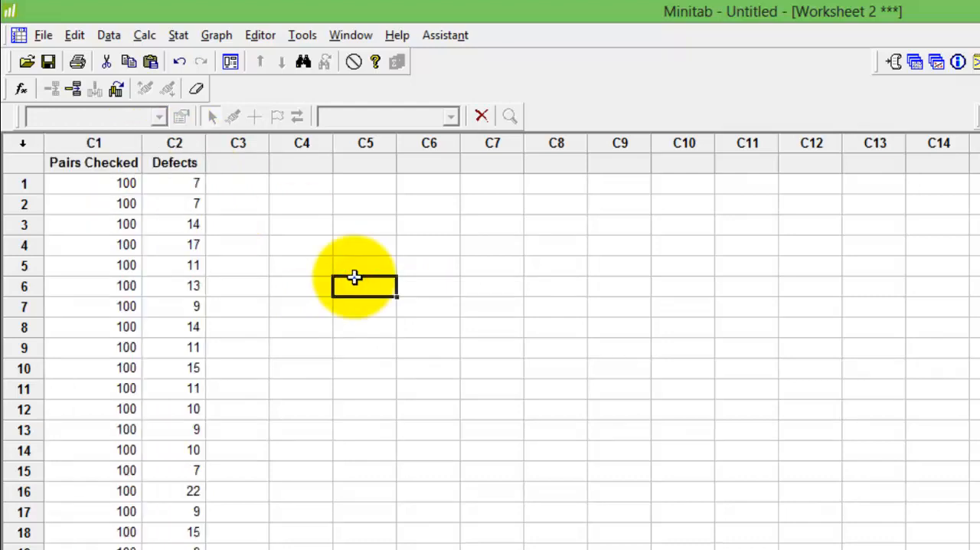
pyautogui.moveTo(218, 126)
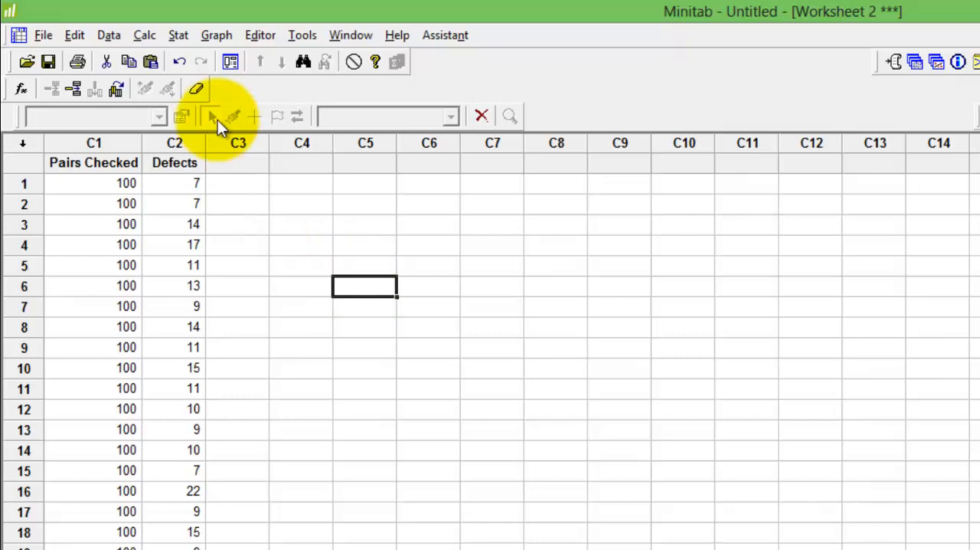
pyautogui.moveTo(178, 35)
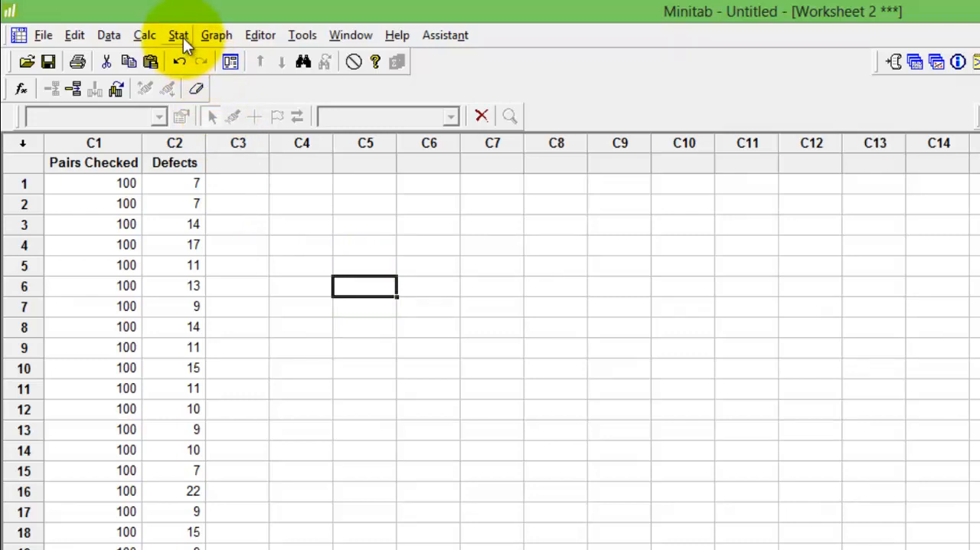
# Step: Create a C control chart from Stat > Control Charts with Defects as the variable
pyautogui.click(178, 35)
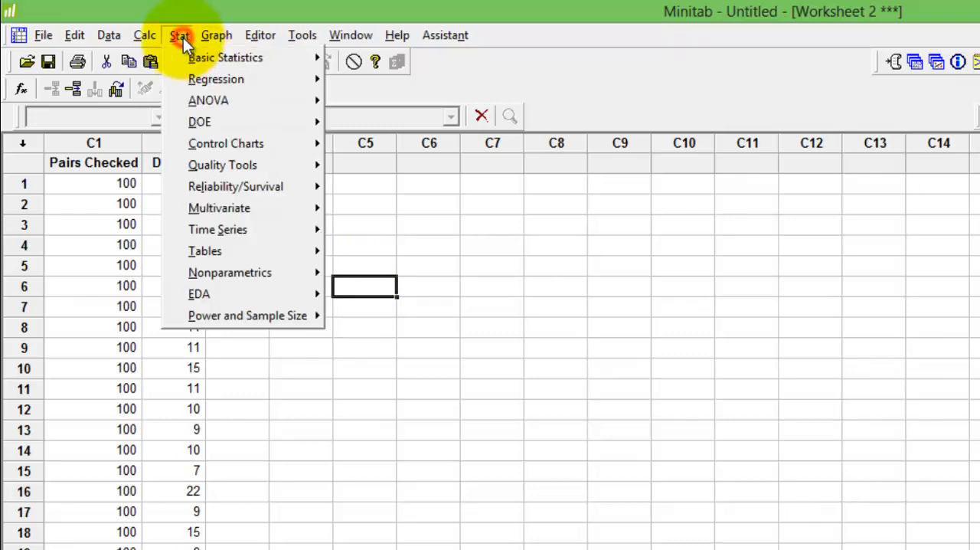
pyautogui.moveTo(226, 144)
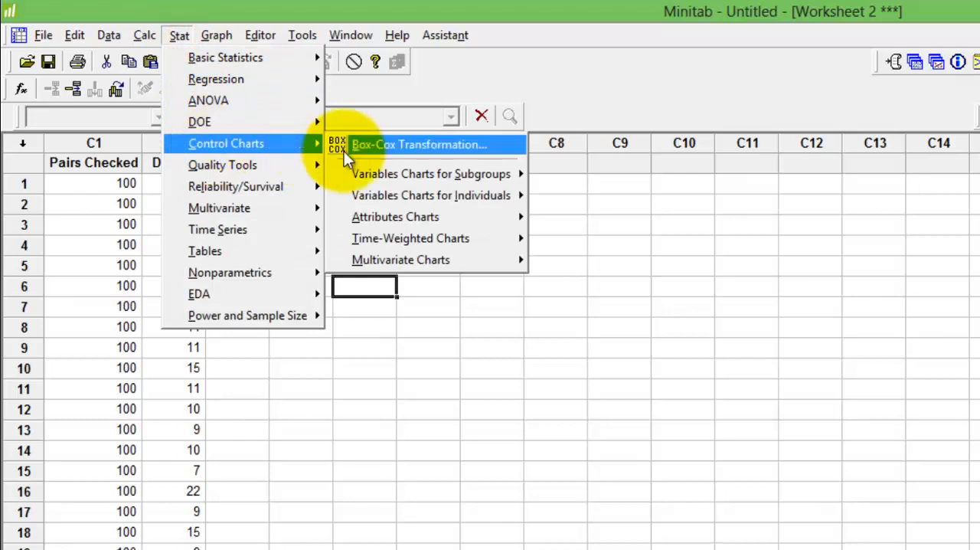
pyautogui.moveTo(410, 239)
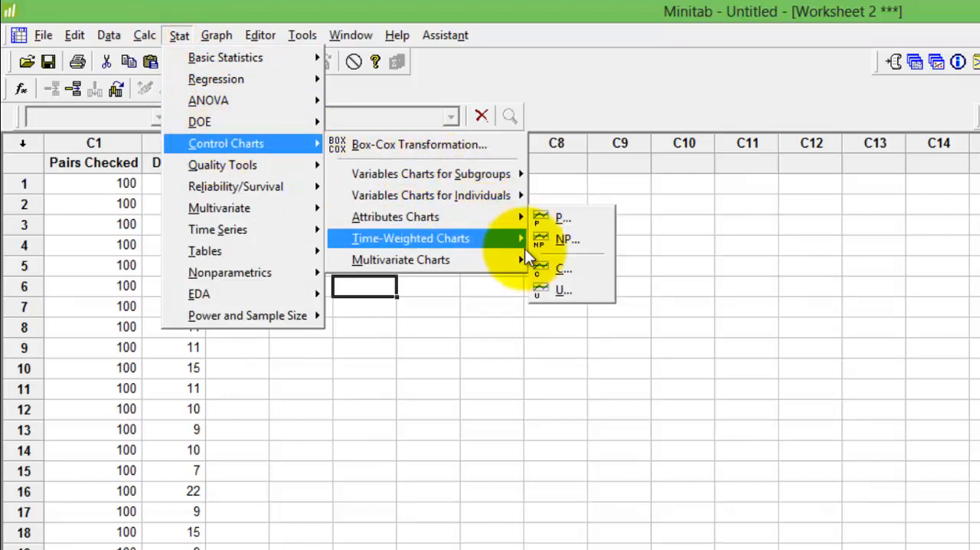
pyautogui.click(564, 268)
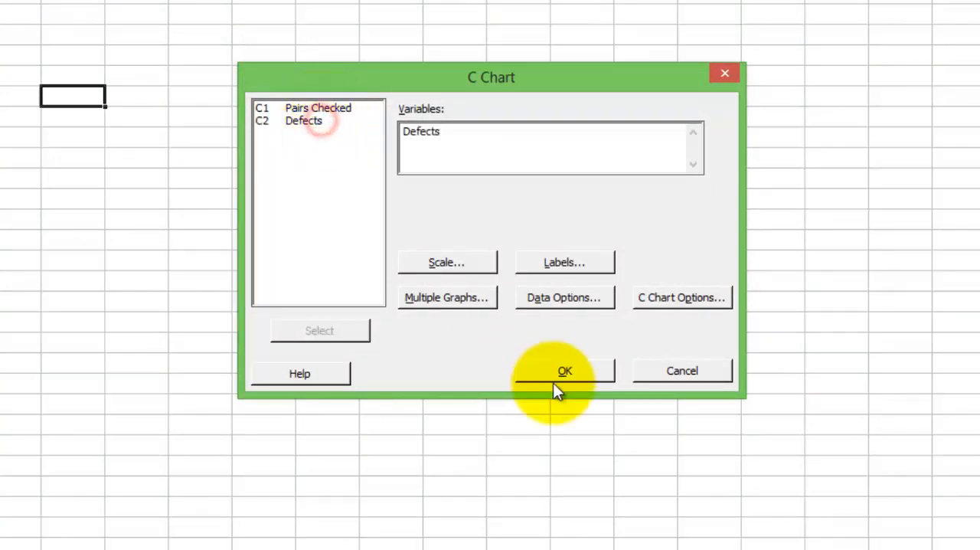
pyautogui.click(563, 369)
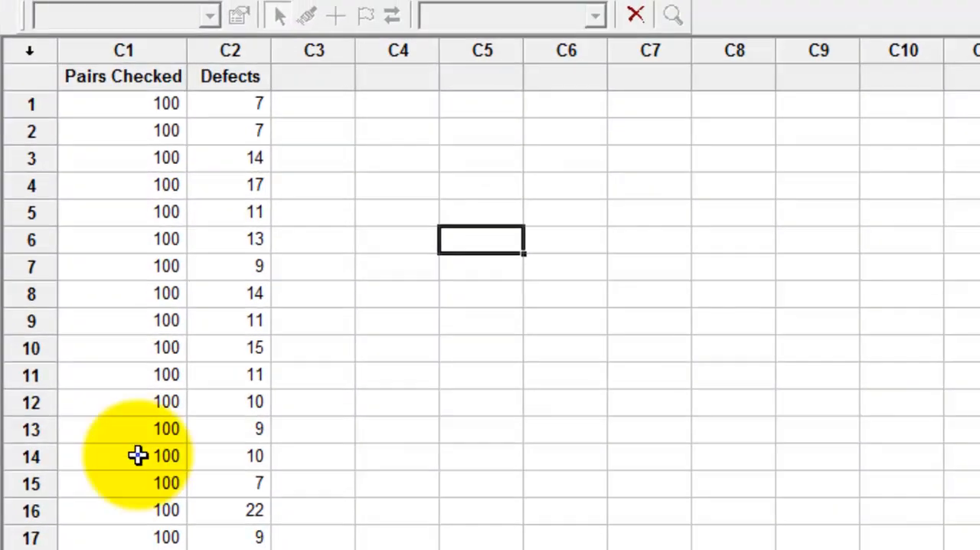
pyautogui.moveTo(264, 502)
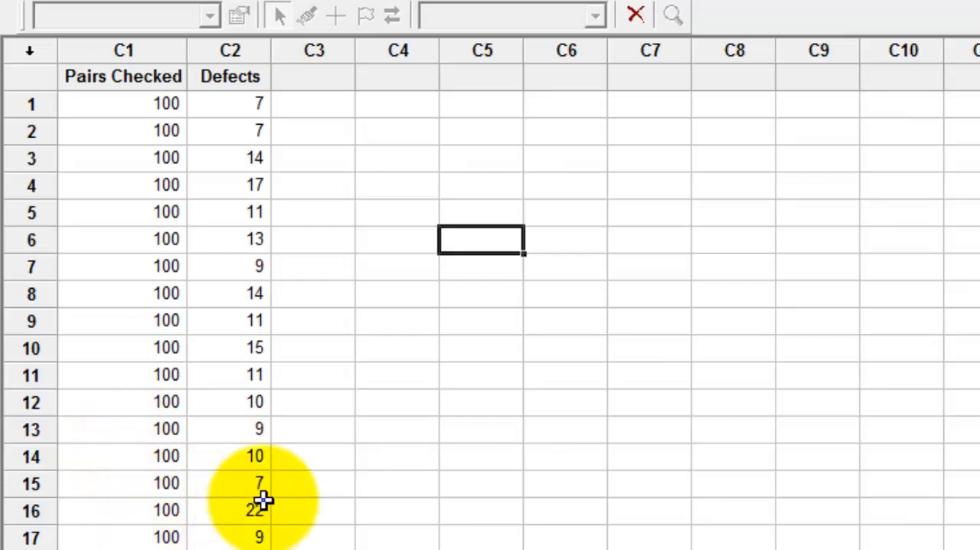
# Step: Highlight sample 16's Defects cell, value 22, as the out-of-control point
pyautogui.click(230, 510)
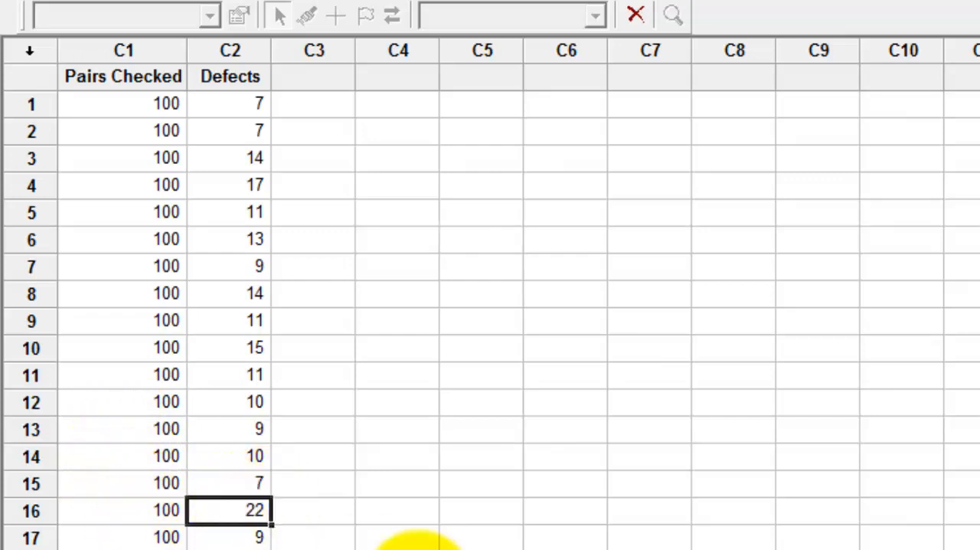